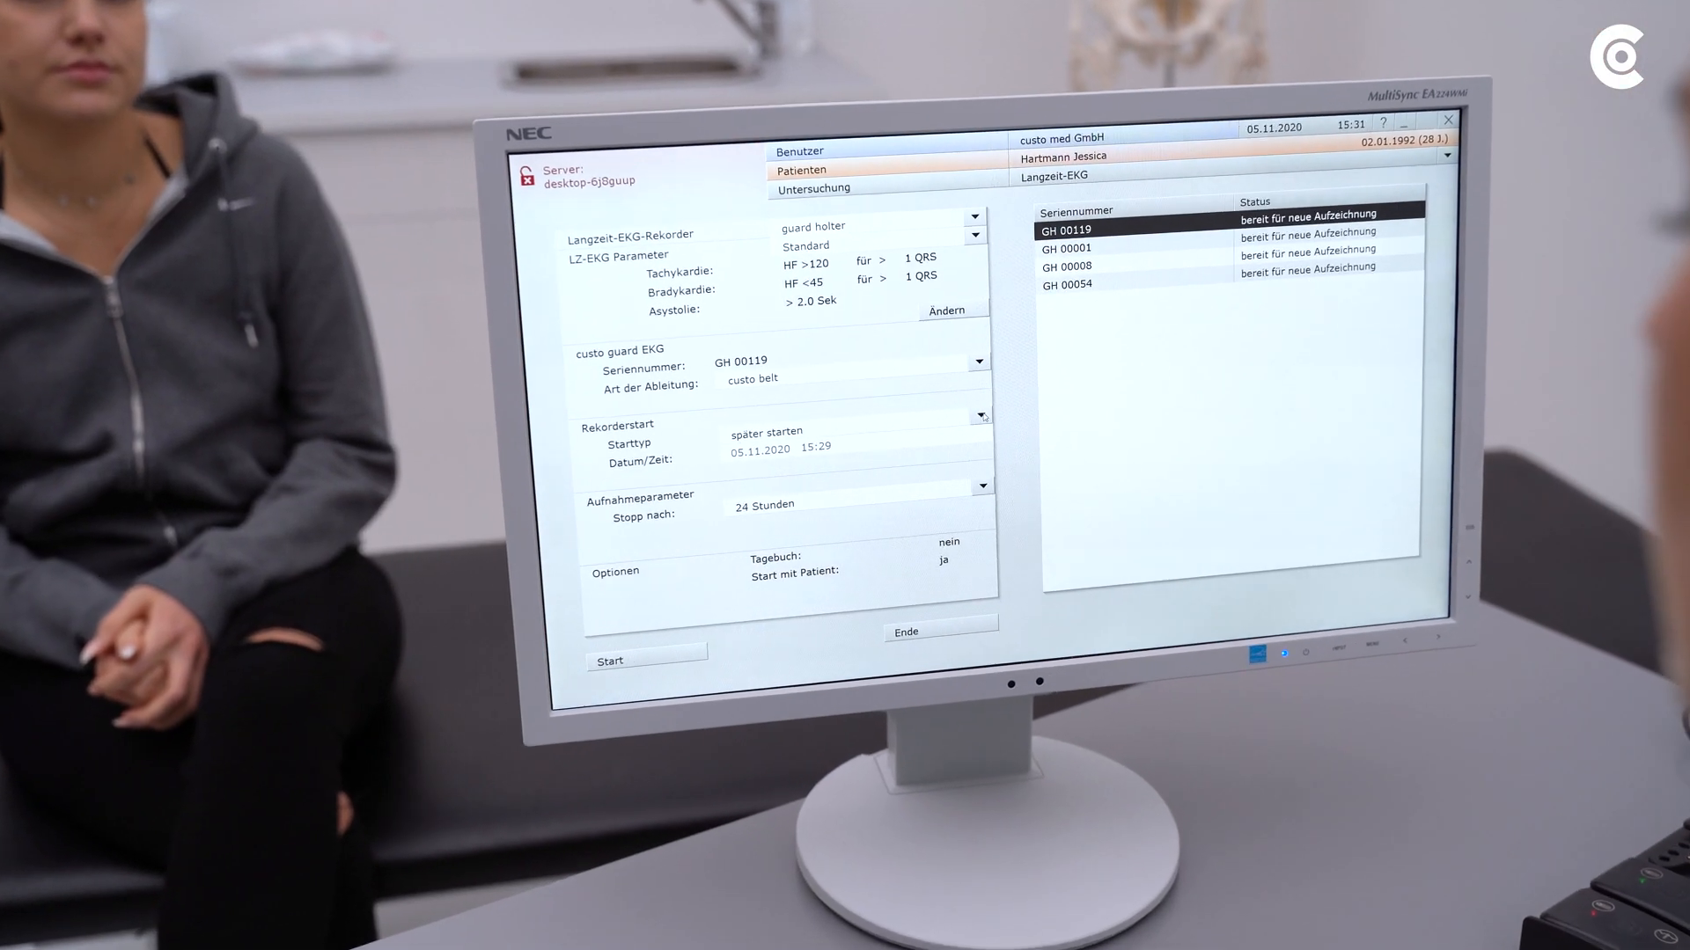
# Set the recorder Starttyp to 'später starten', keeping the 24 Stunden duration.
pyautogui.click(977, 415)
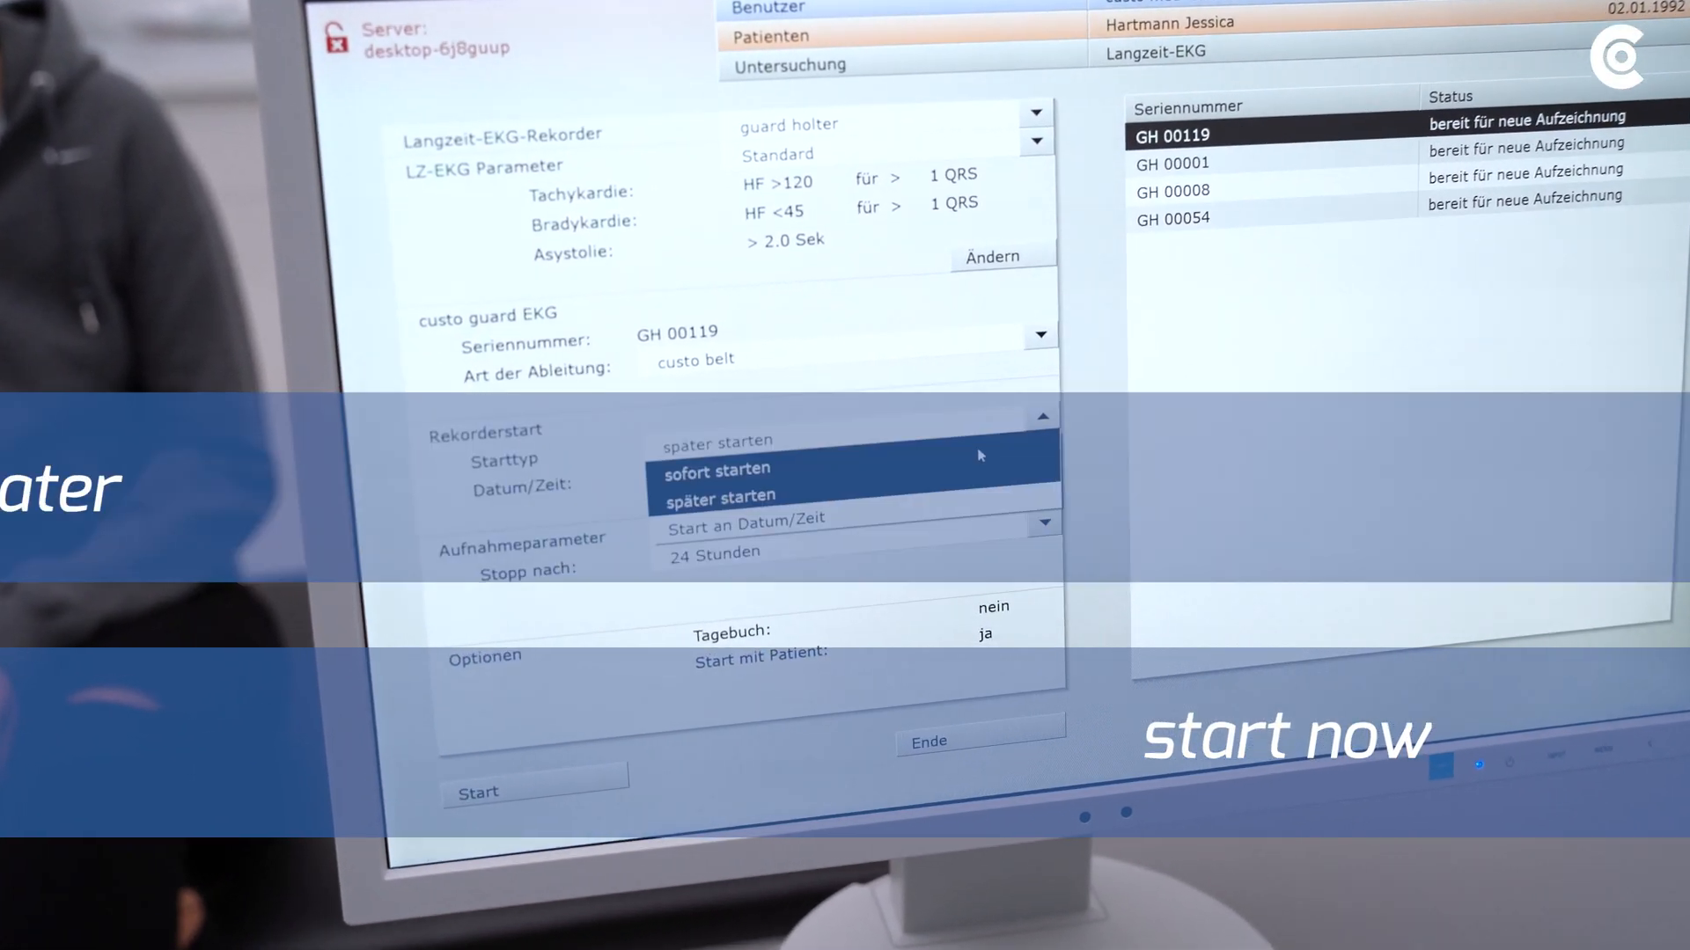
pyautogui.click(714, 468)
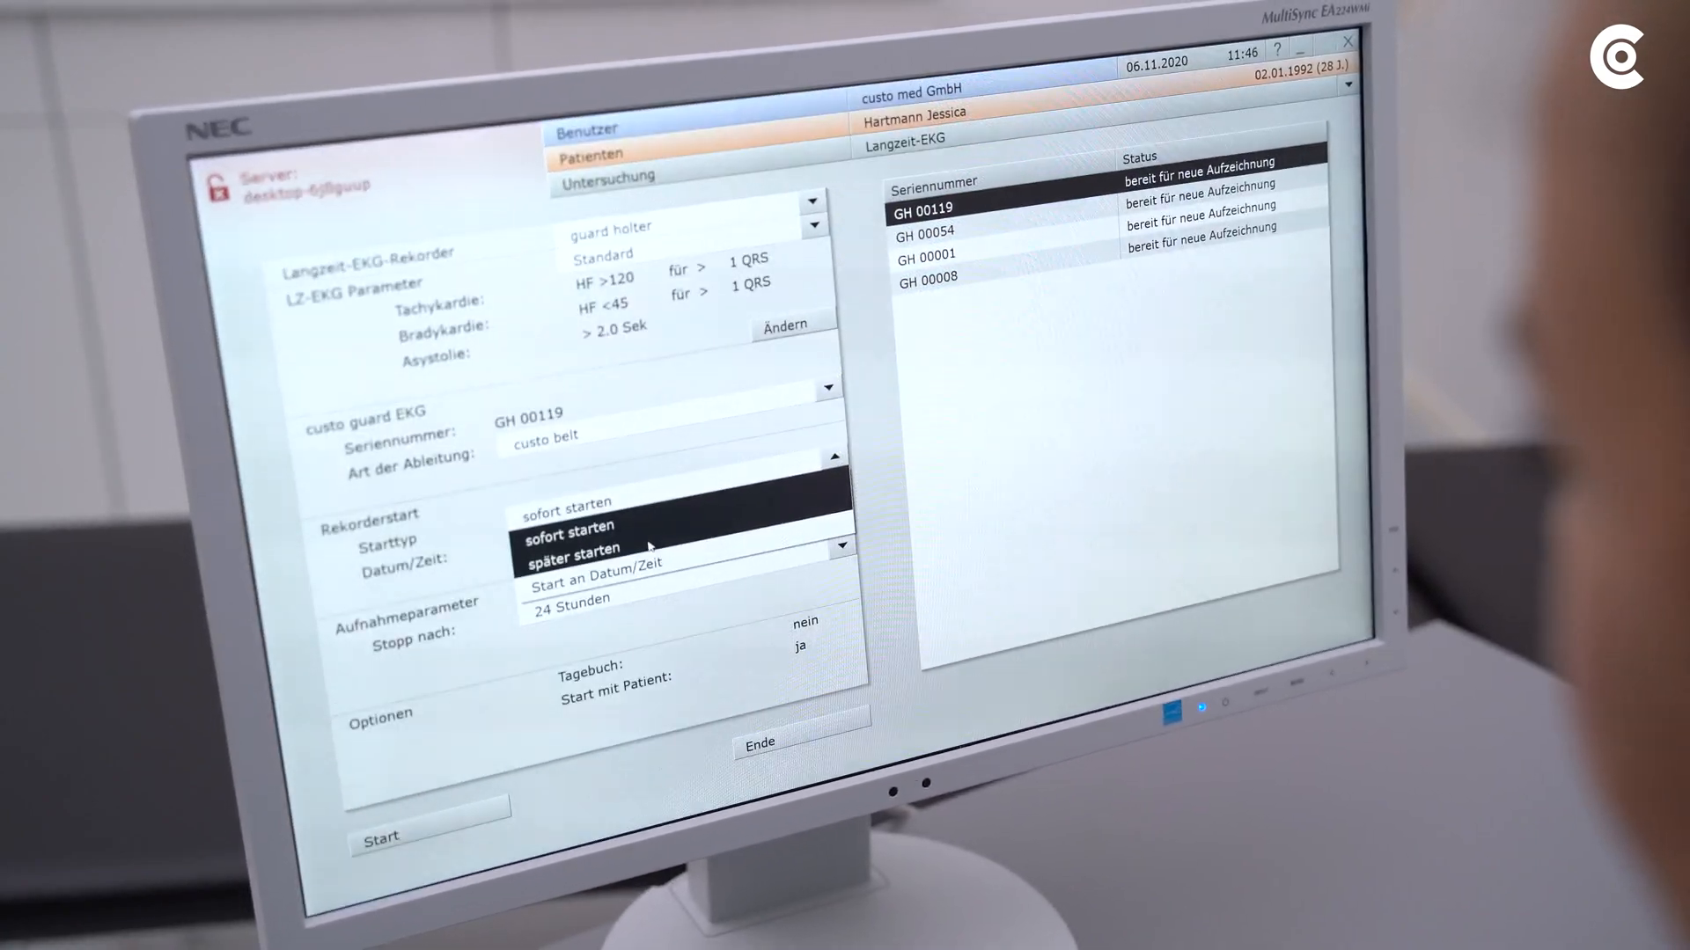
pyautogui.click(572, 553)
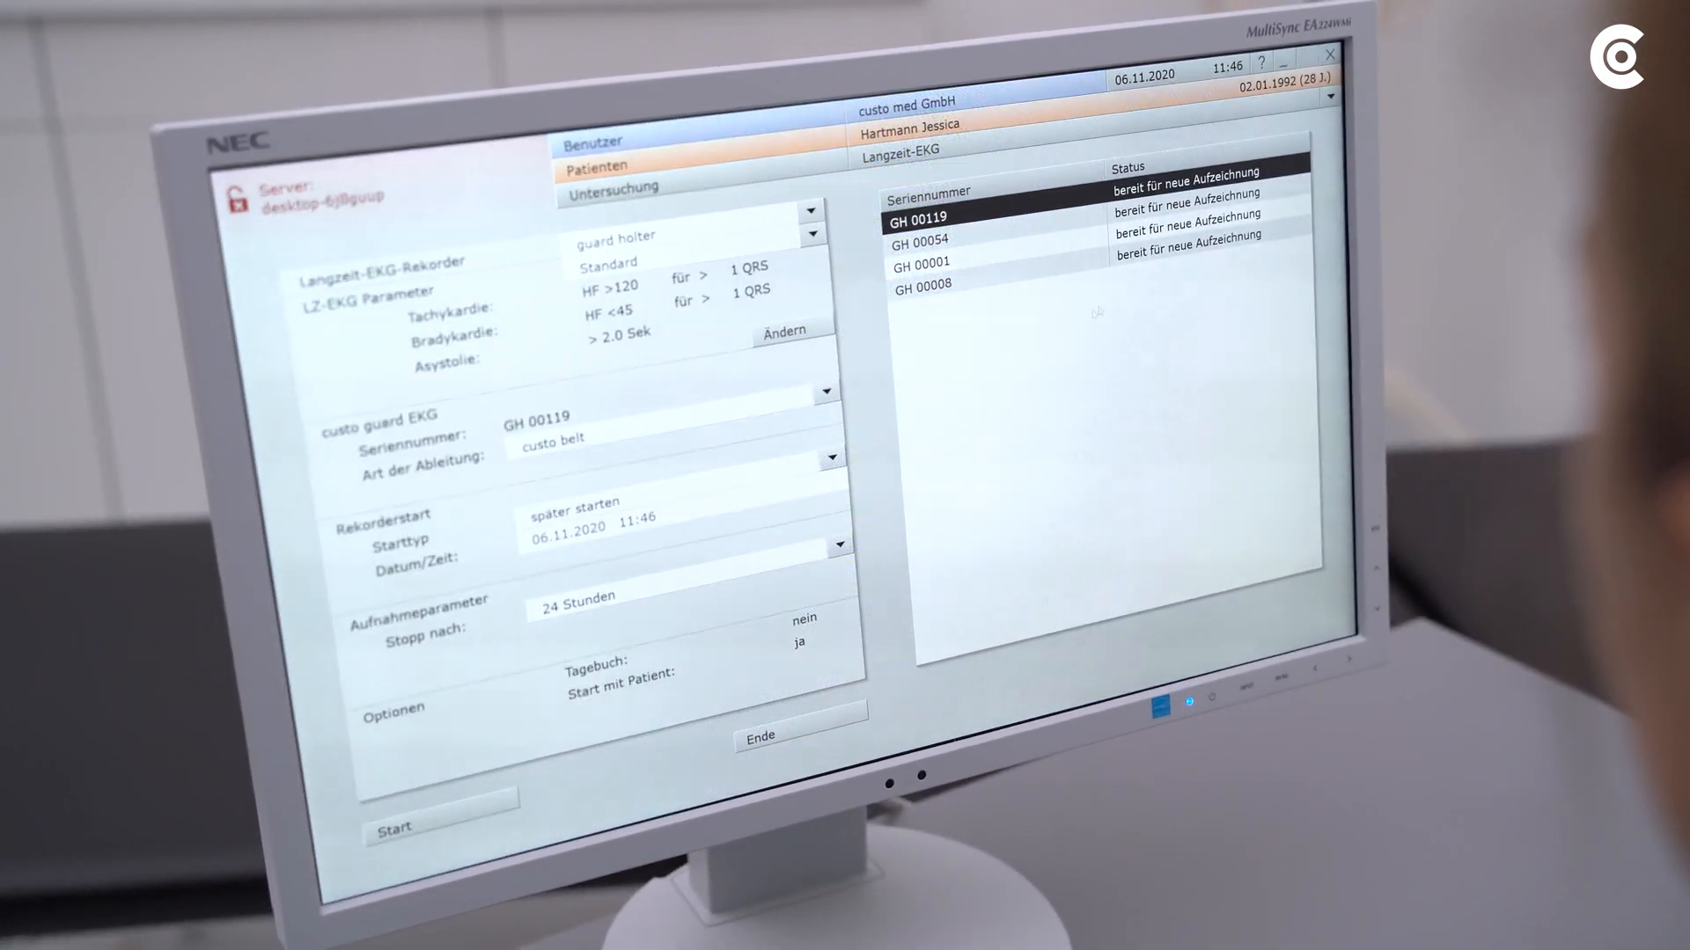